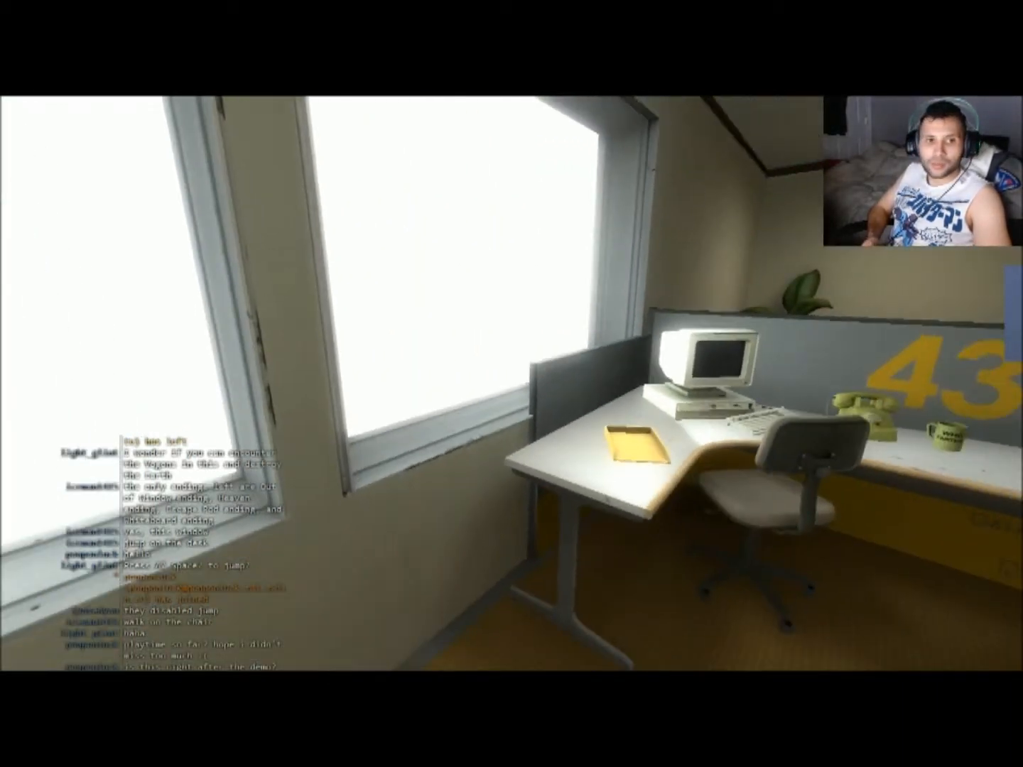
{"action": "mouse_move", "coordinate": [511, 383]}
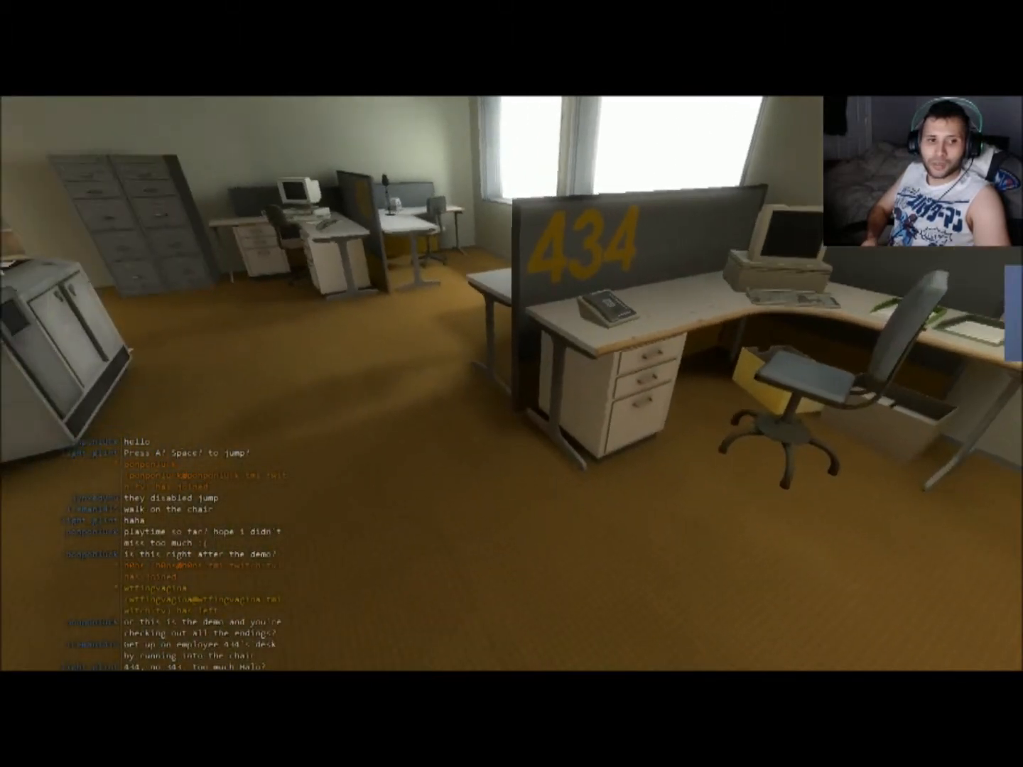
{"action": "mouse_move", "coordinate": [512, 384]}
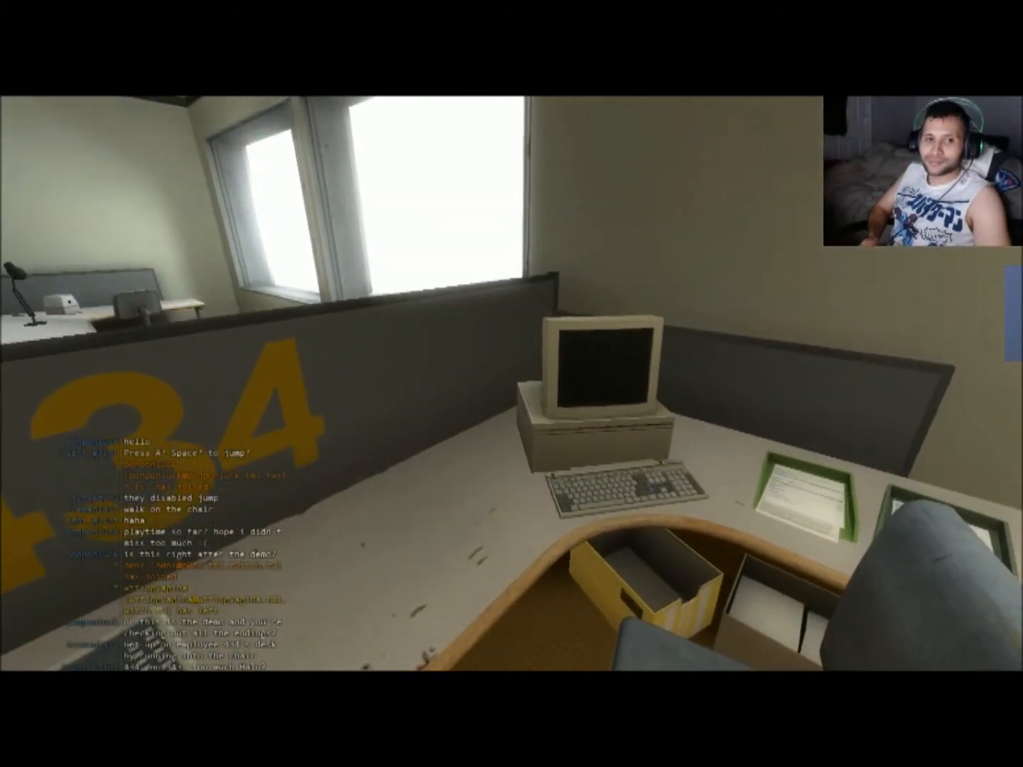
{"action": "mouse_move", "coordinate": [511, 384]}
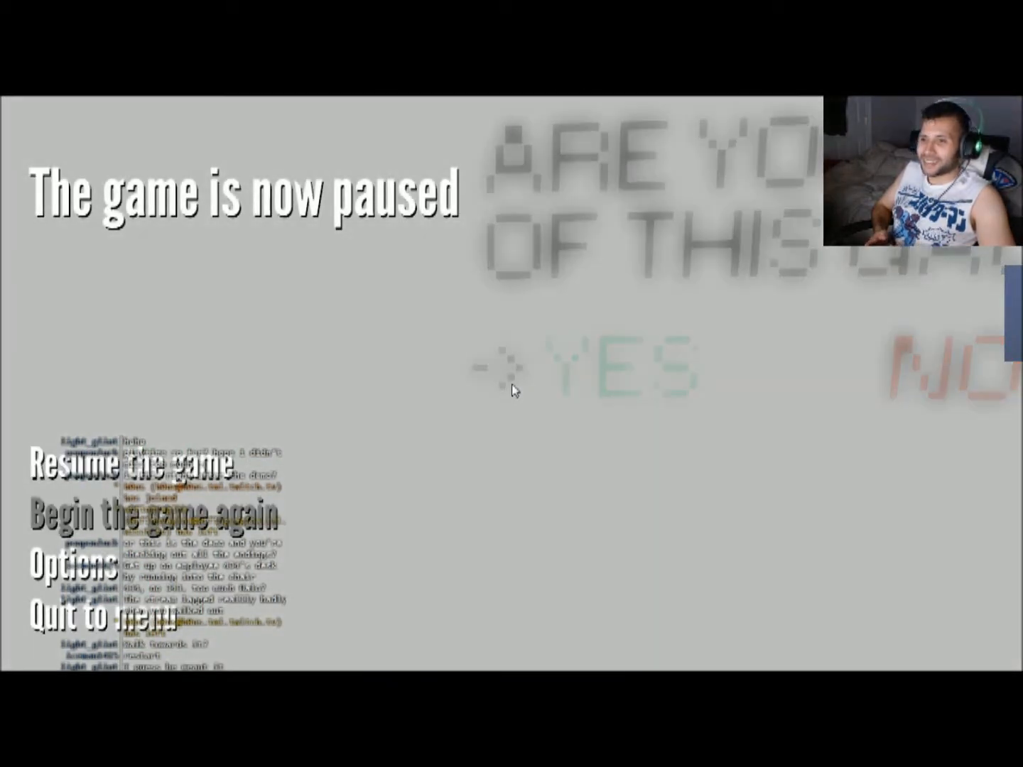
- Restart the game from the beginning and walk Stanley forward out of his office
{"action": "left_click", "coordinate": [126, 466]}
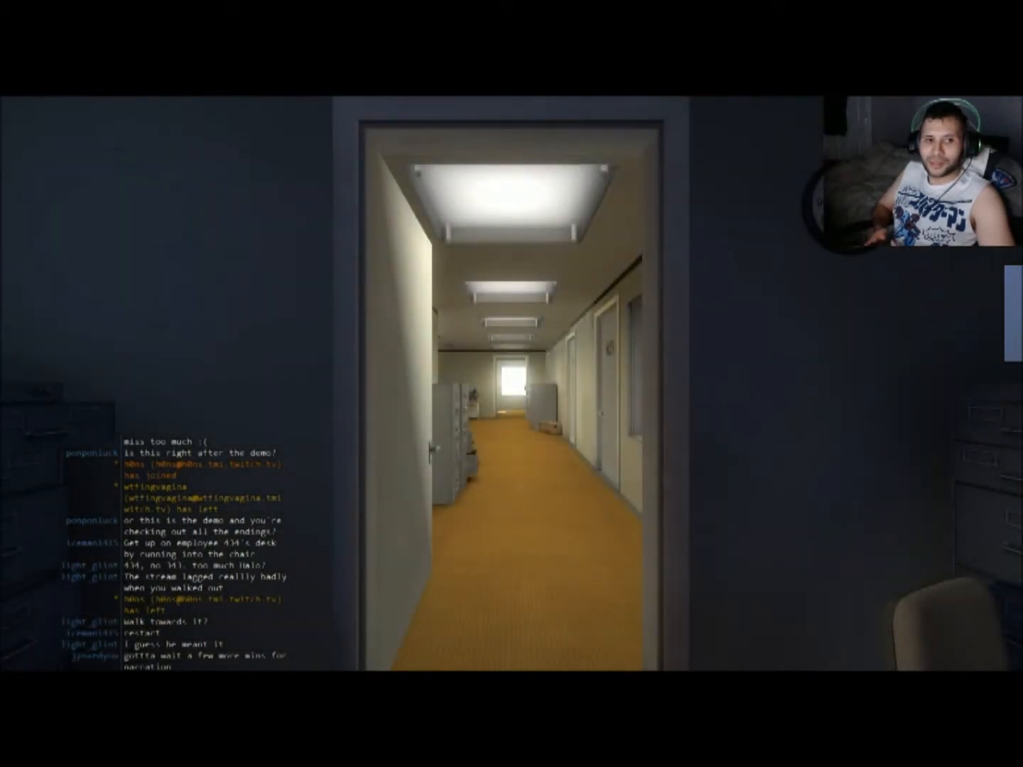
{"action": "key", "text": "w"}
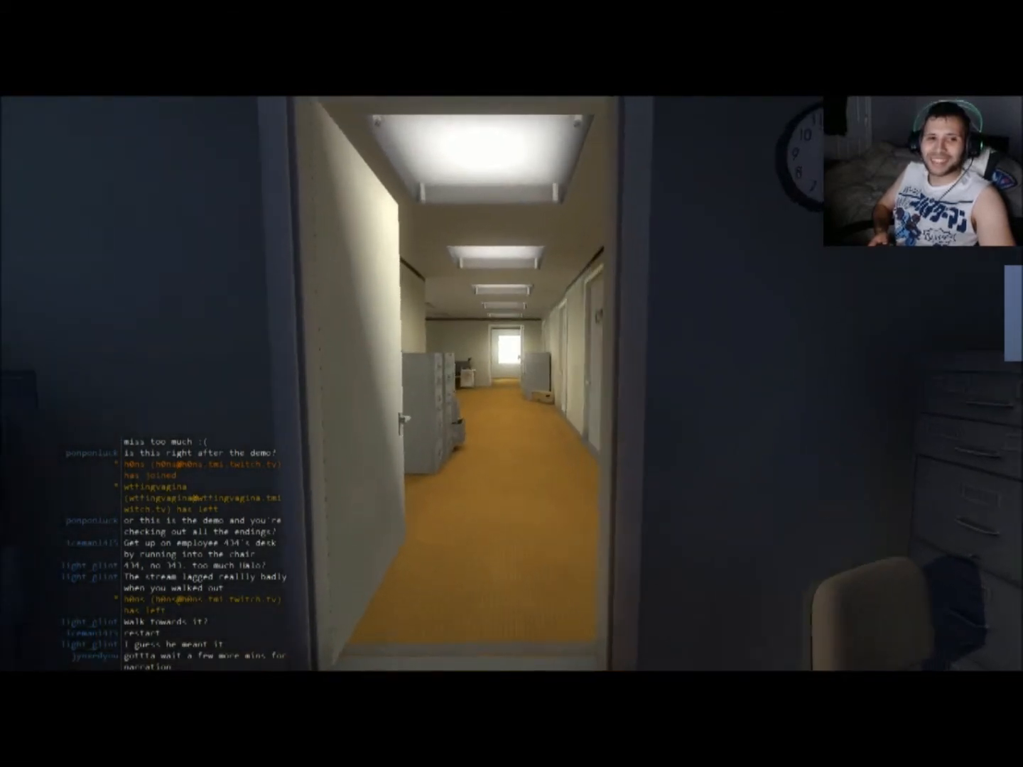
{"action": "key", "text": "w"}
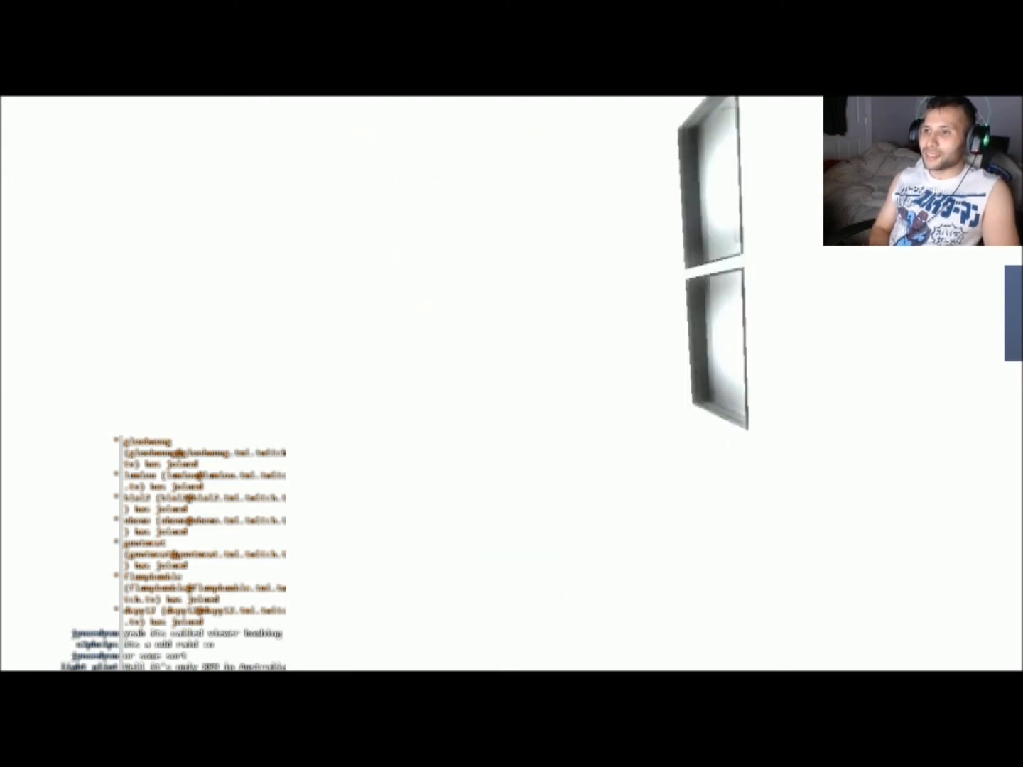
- Bring up the pause menu while standing in the white room
{"action": "key", "text": "Escape"}
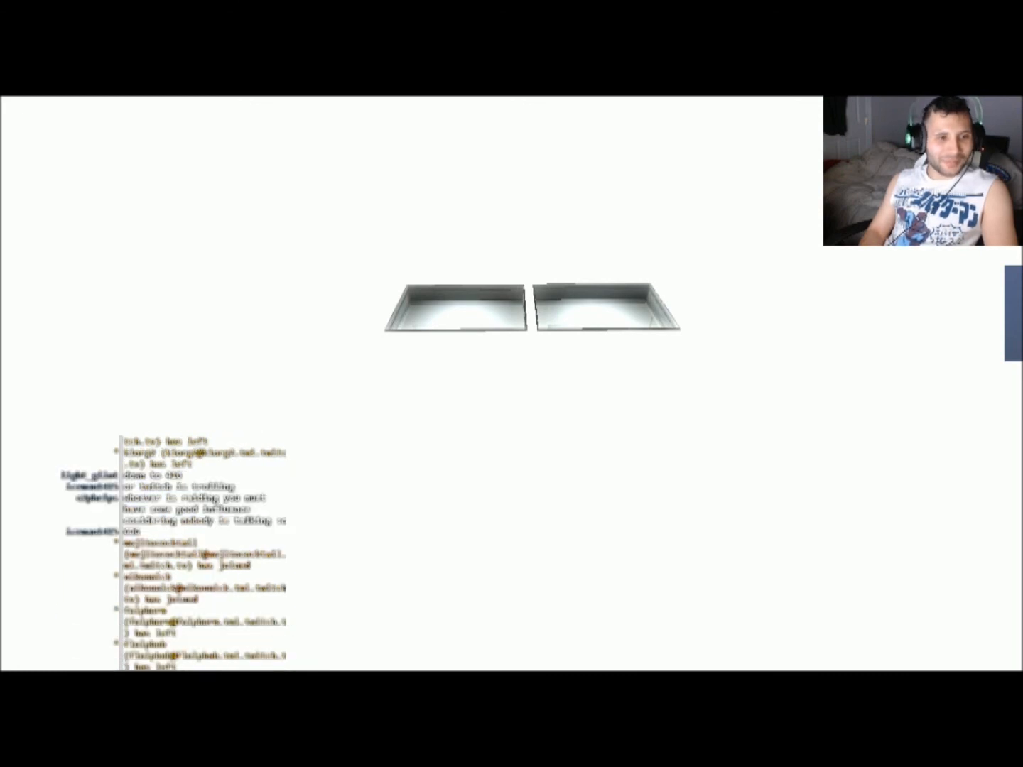
- Pause the game again facing the two recessed panel frames
{"action": "key", "text": "Escape"}
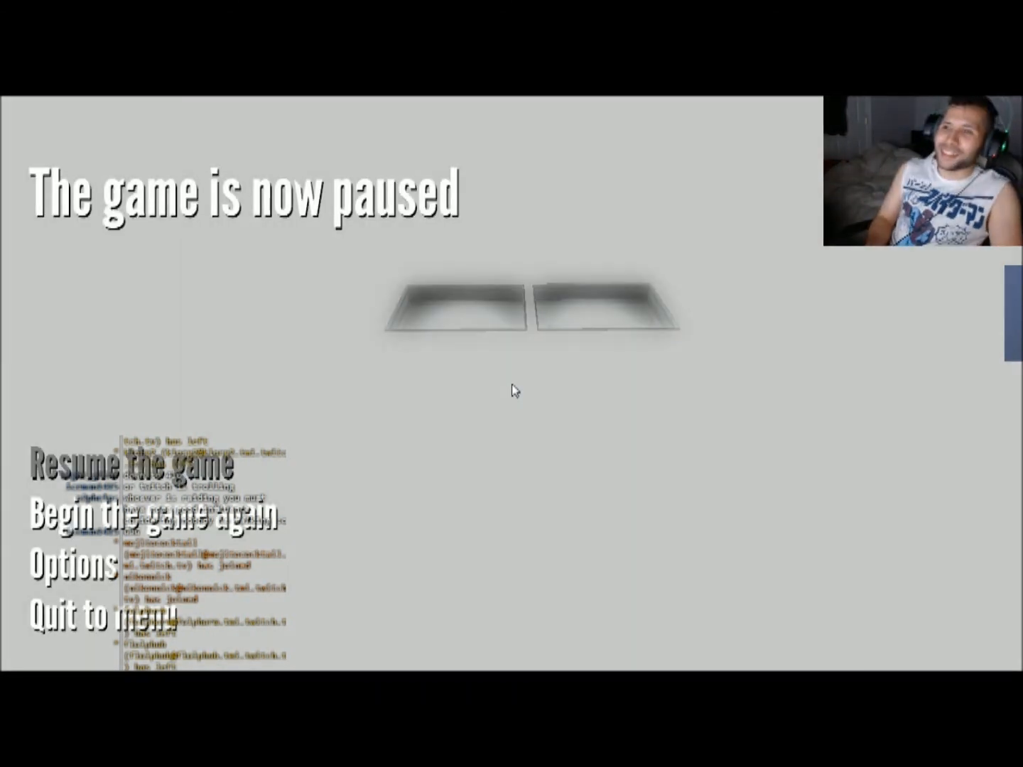